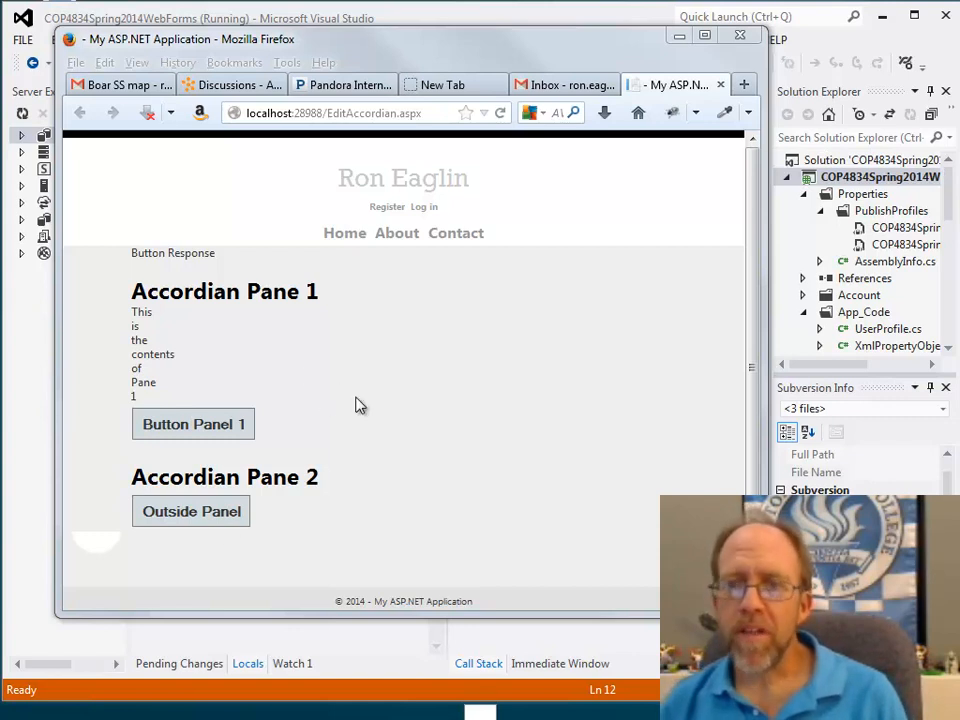
mouse_move(265, 480)
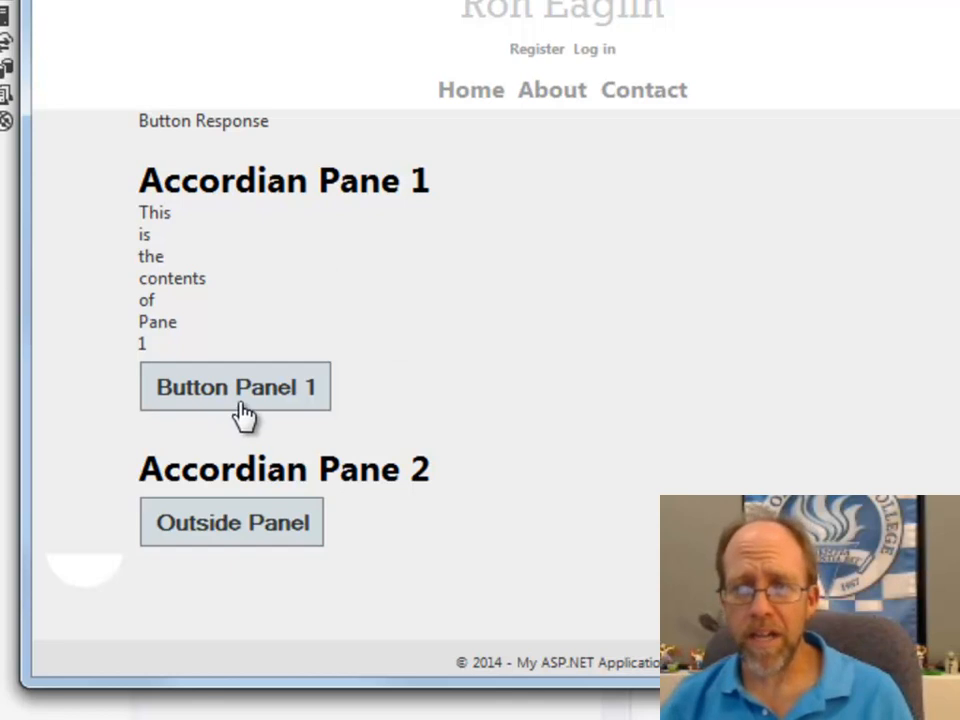
Press Button Panel 1, then Outside Panel, confirming the label reports each button.
left_click(235, 387)
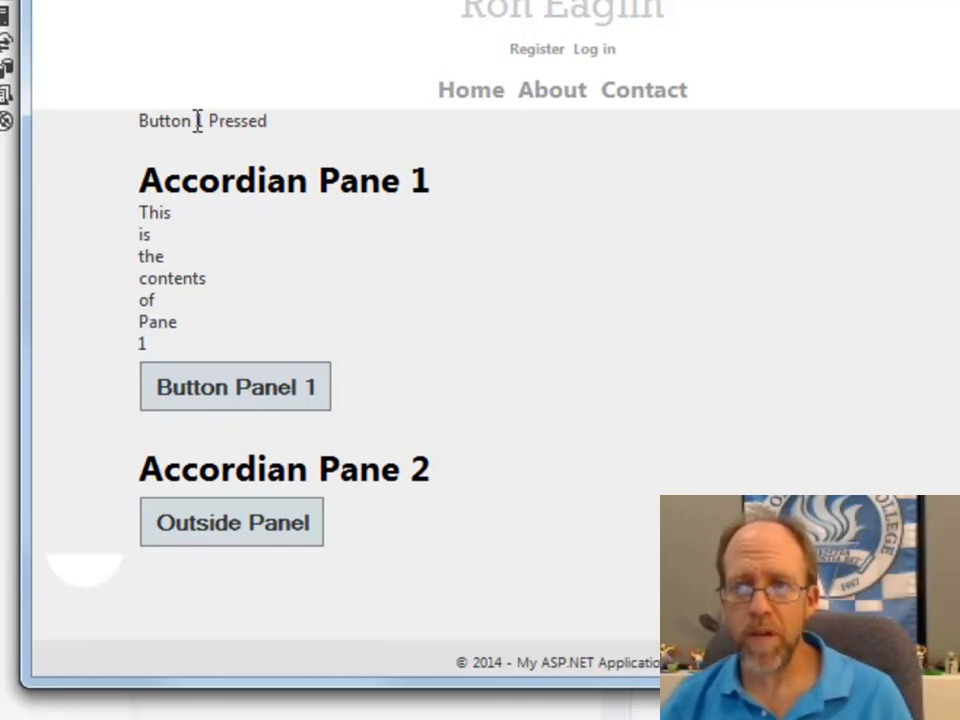
mouse_move(435, 515)
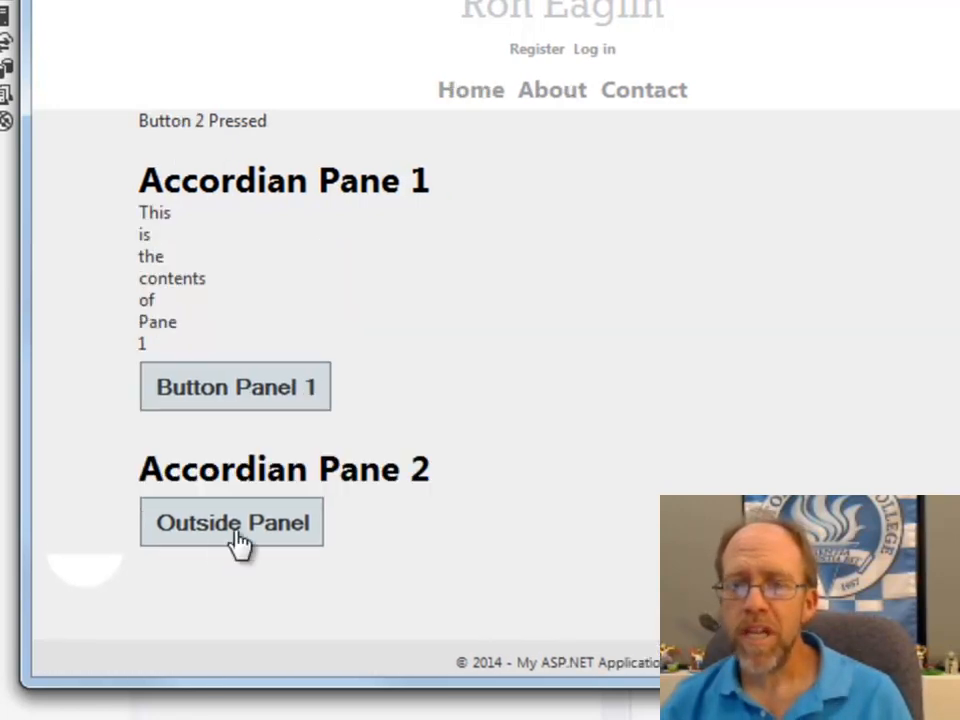
left_click(231, 522)
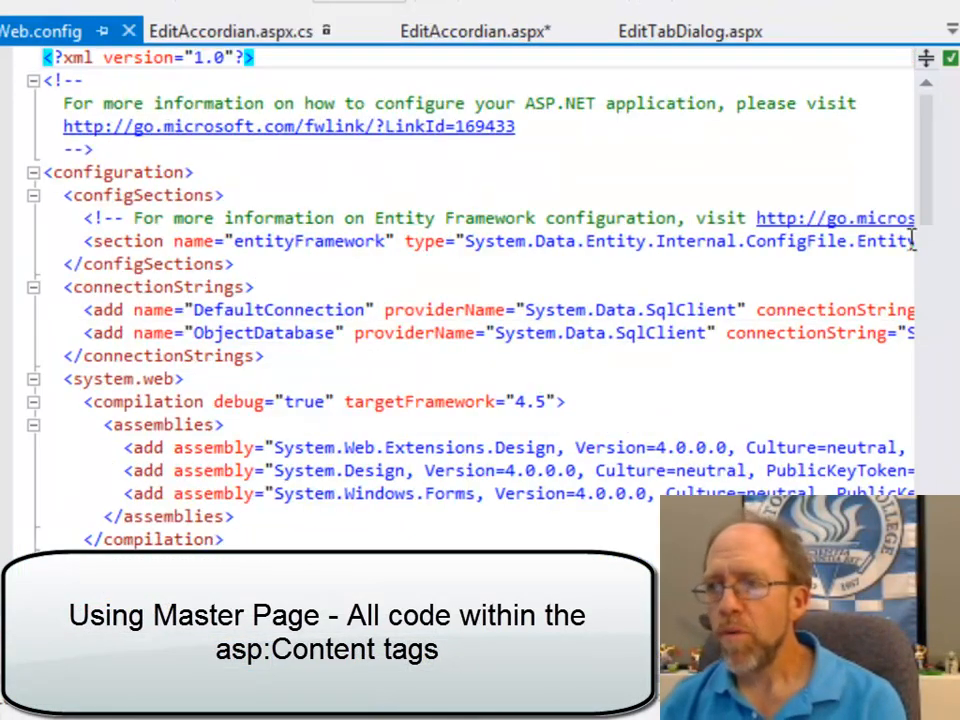
Scroll Web.config to the controls section with the ajaxToolkit tagPrefix registration.
scroll("down", 3)
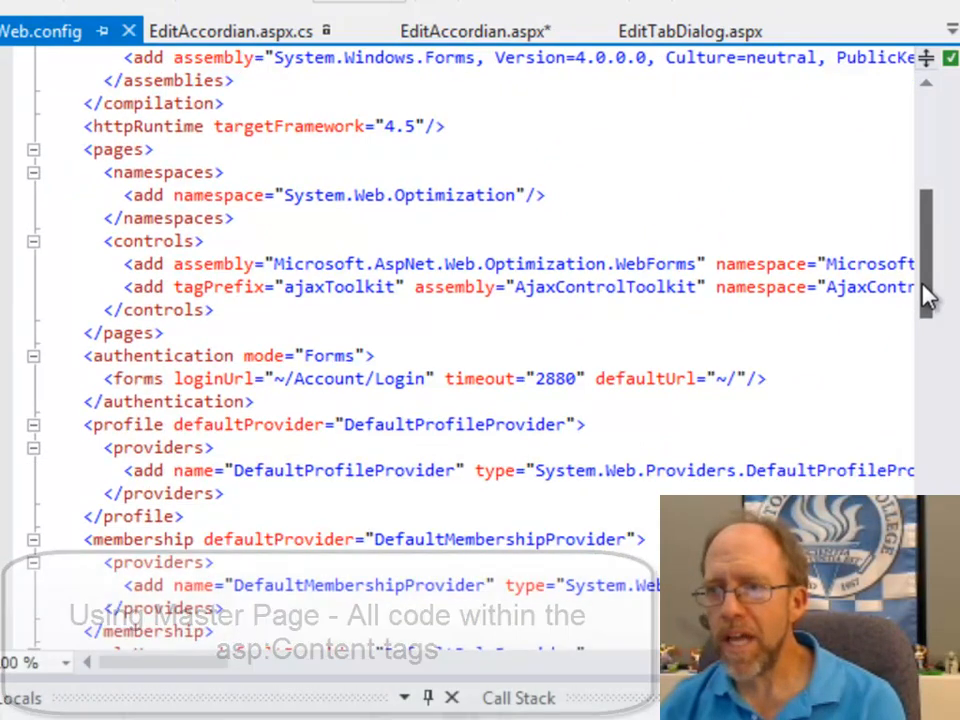
scroll("down", 3)
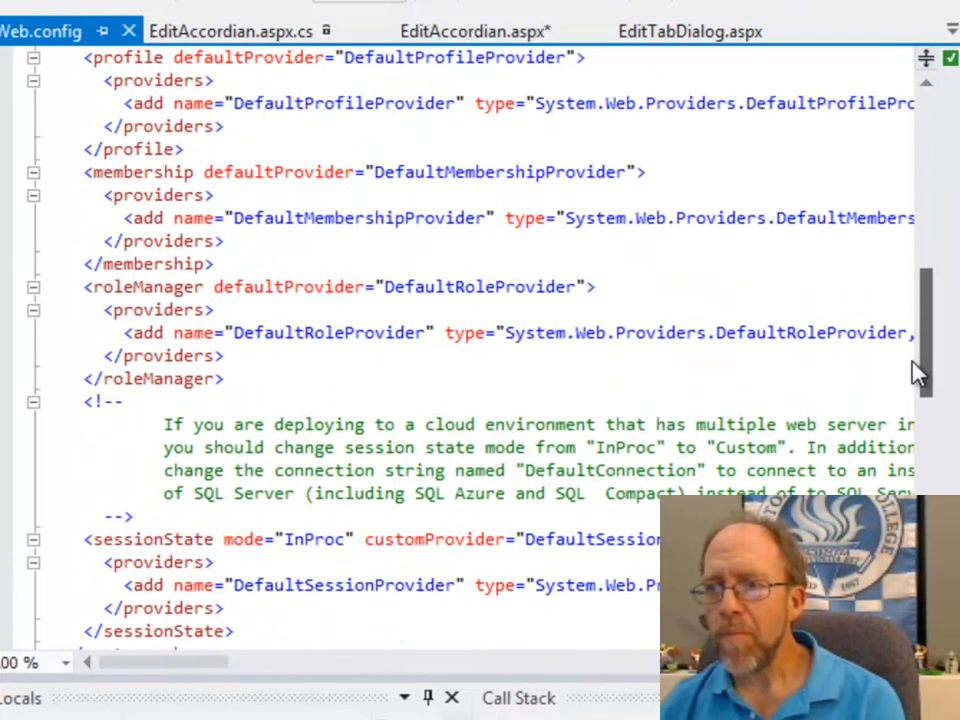
scroll("down", 3)
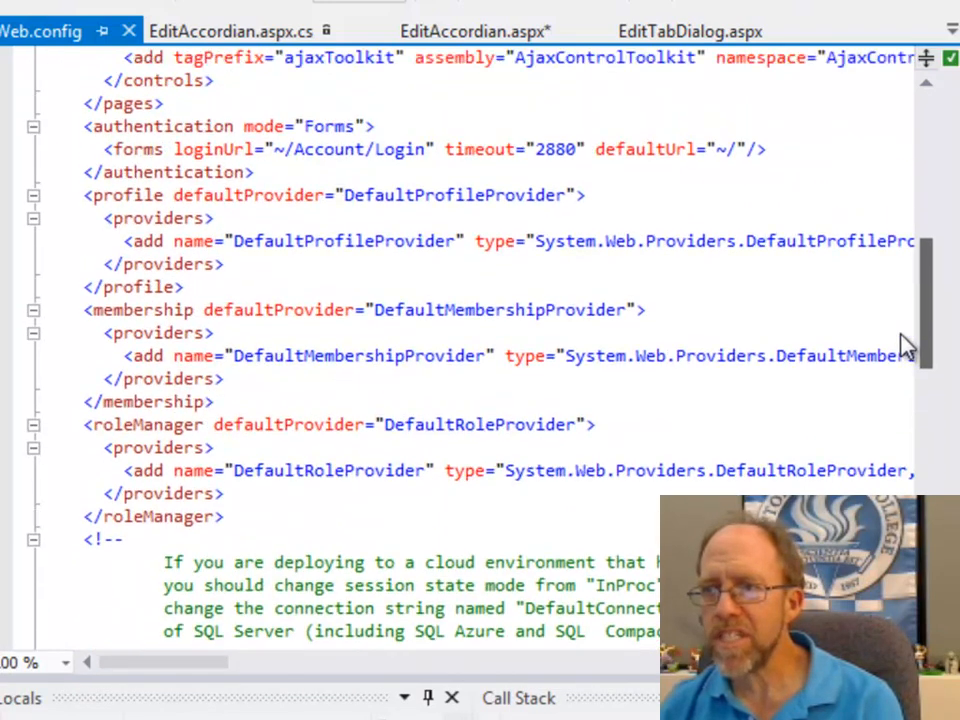
scroll("up", 3)
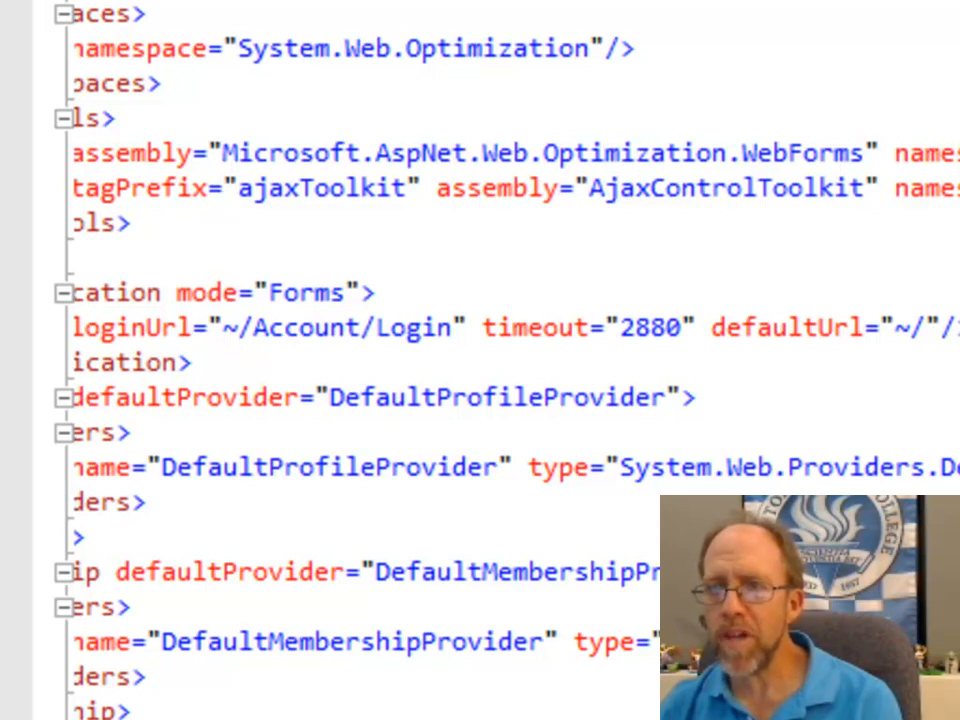
left_click(350, 30)
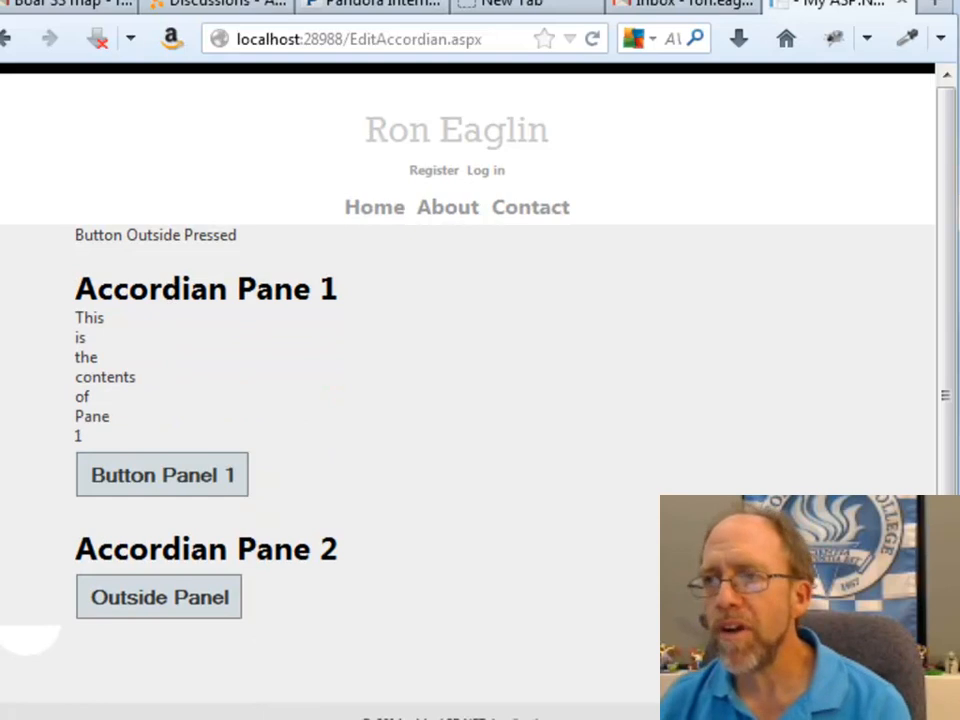
Expand Accordian Pane 2, then Accordian Pane 1, checking the other pane collapses.
left_click(354, 31)
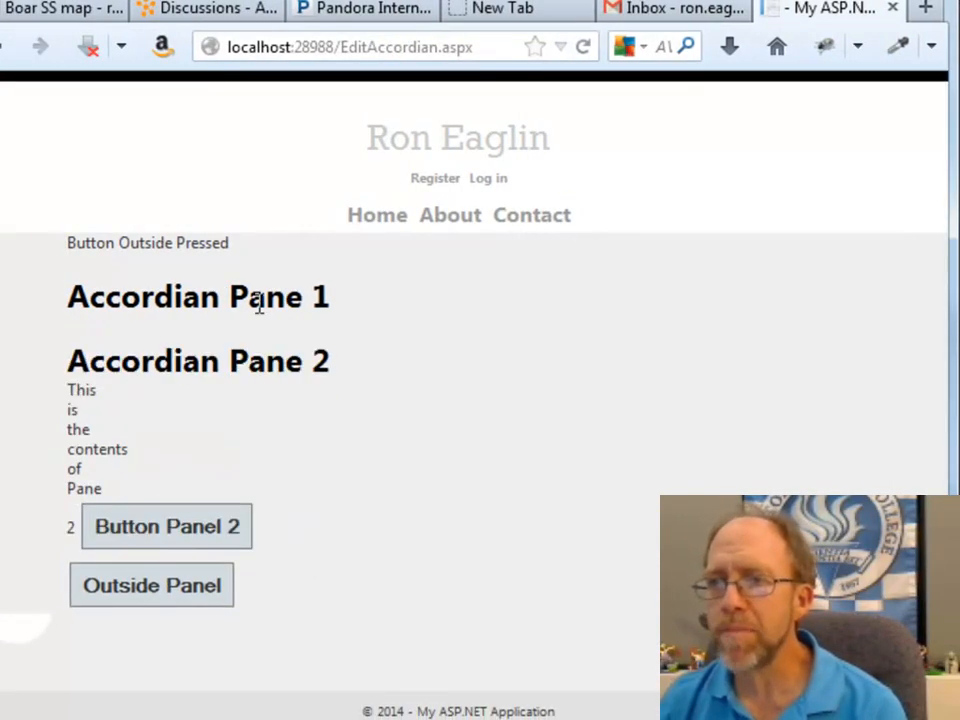
left_click(197, 296)
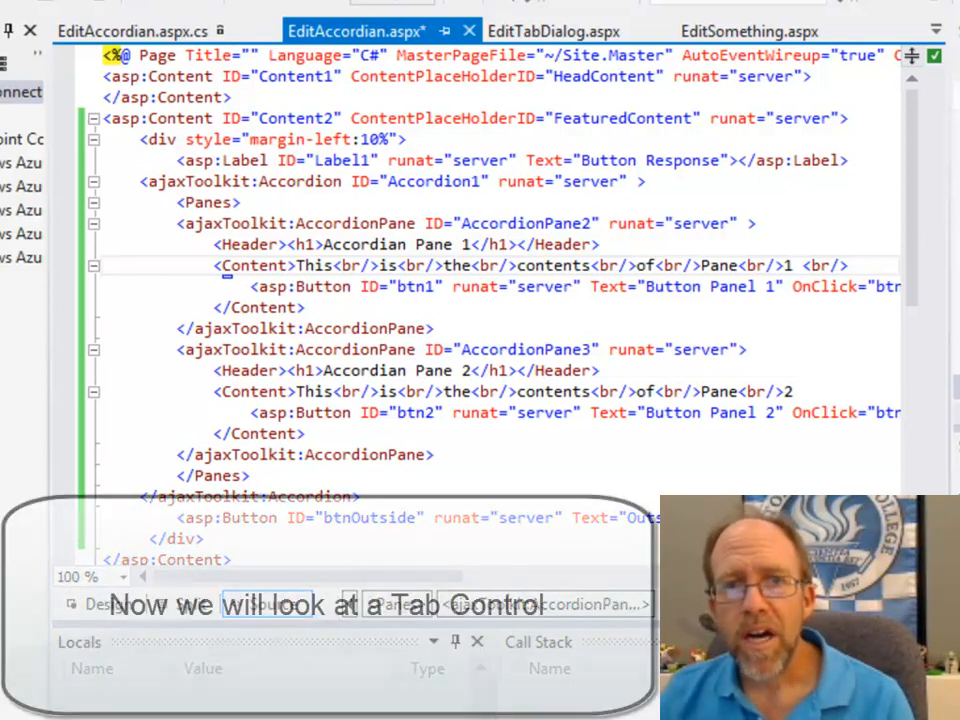
Leave the Accordion source and run EditTabDialog.aspx in the browser.
left_click(552, 31)
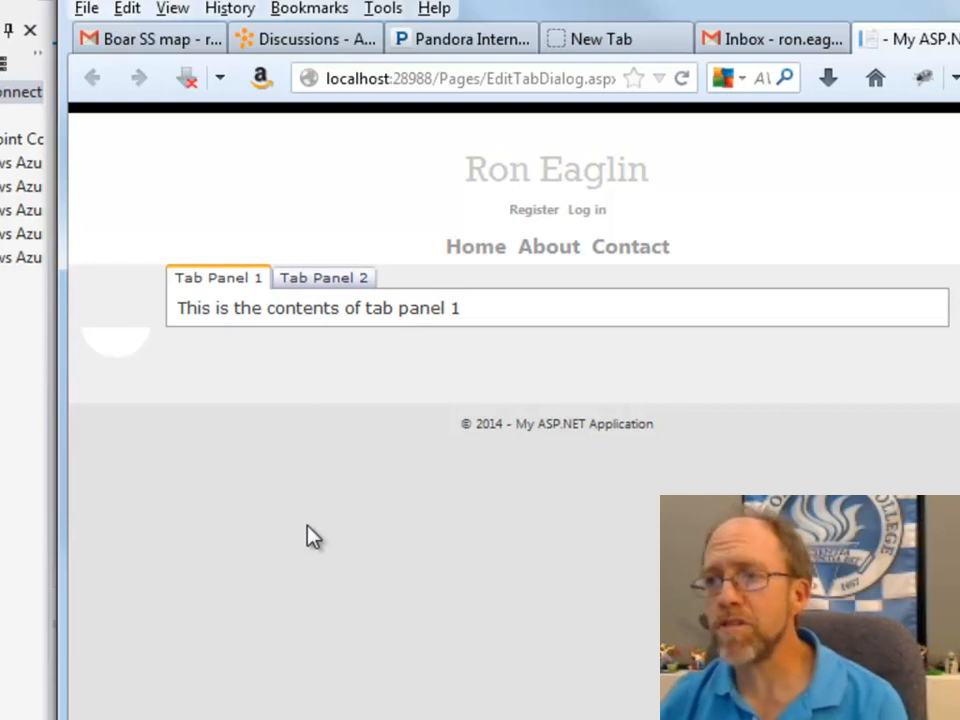
mouse_move(235, 282)
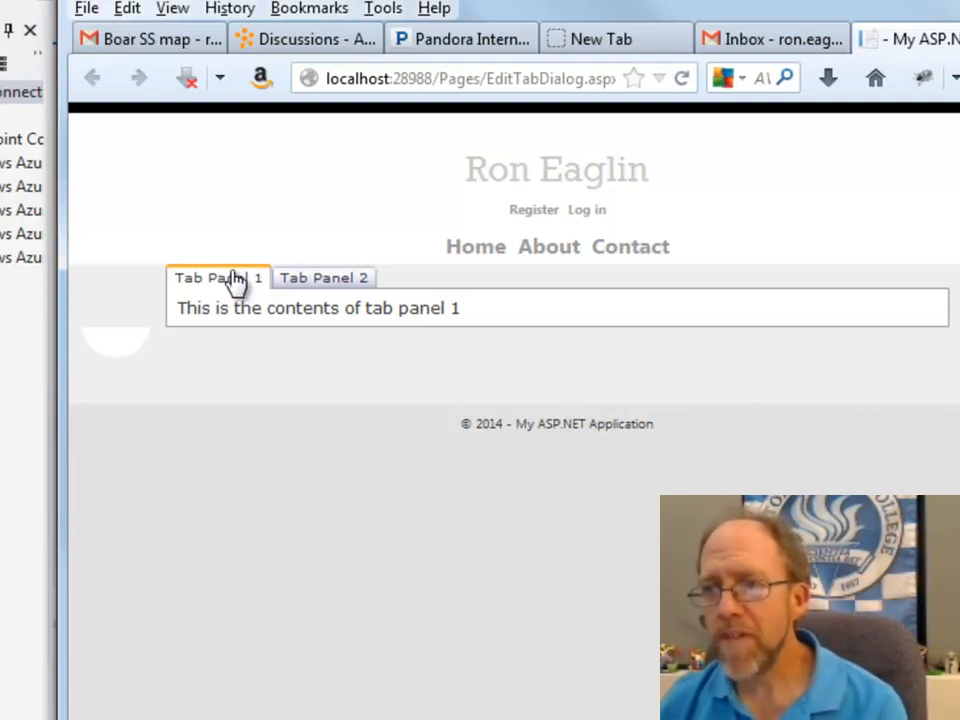
left_click(324, 277)
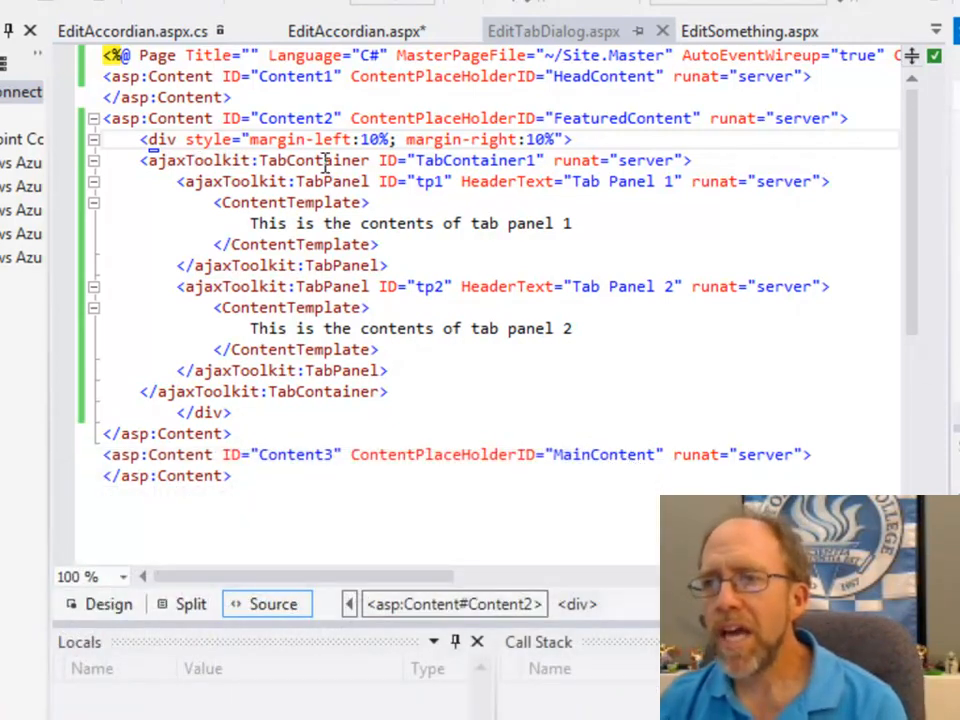
Set the TabContainer's div style to margin-left:10%; margin-right:10%.
left_click(320, 160)
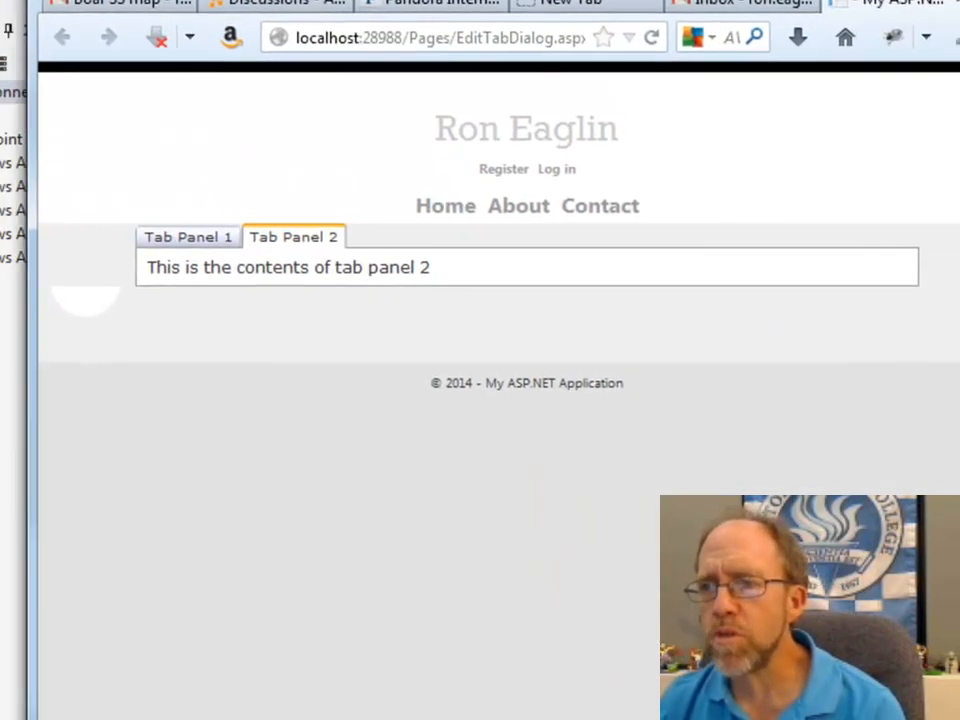
Switch to Tab Panel 1, then Tab Panel 2, checking each panel's contents.
left_click(188, 237)
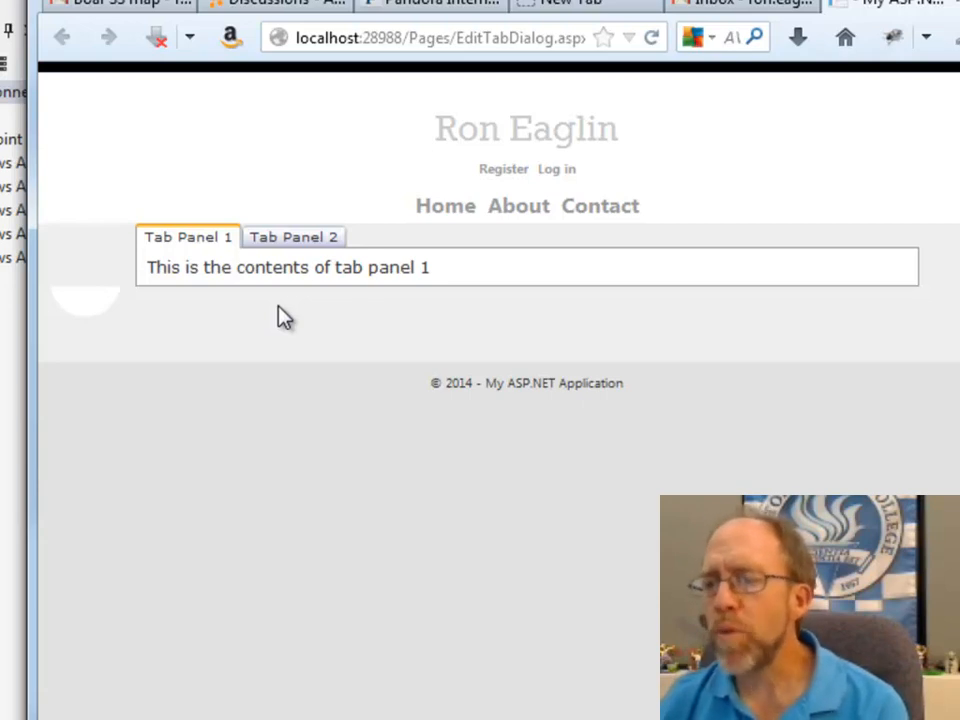
mouse_move(290, 267)
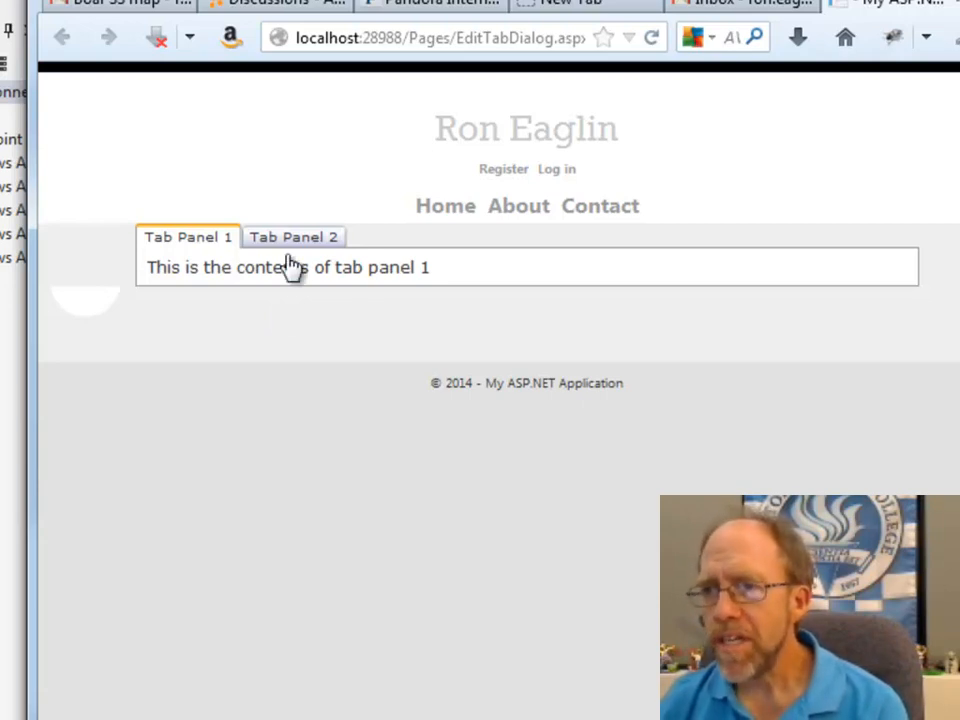
left_click(294, 237)
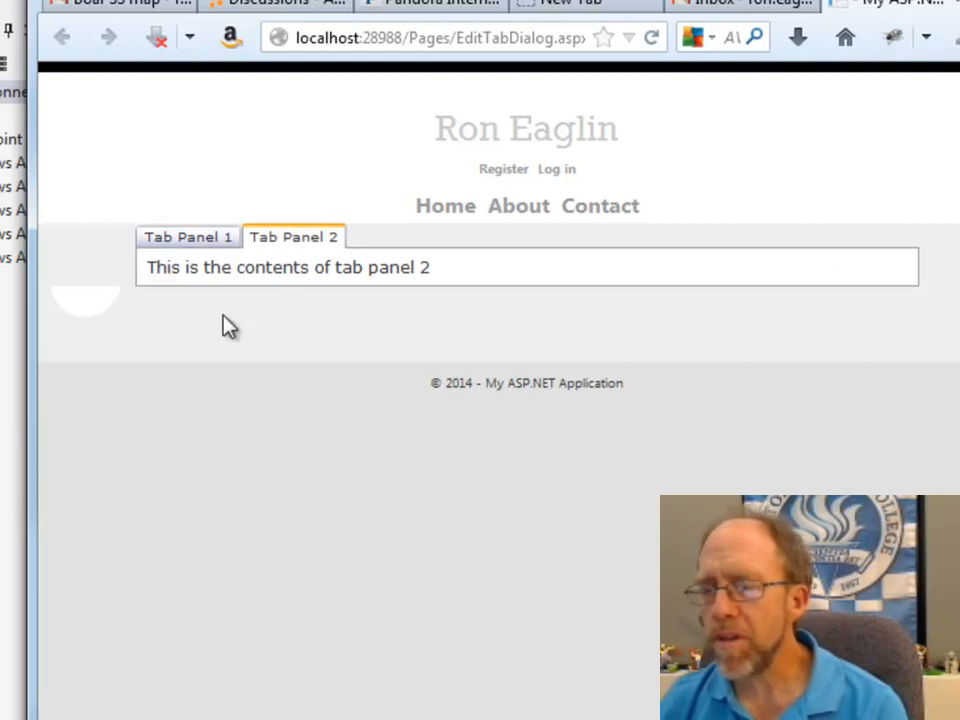